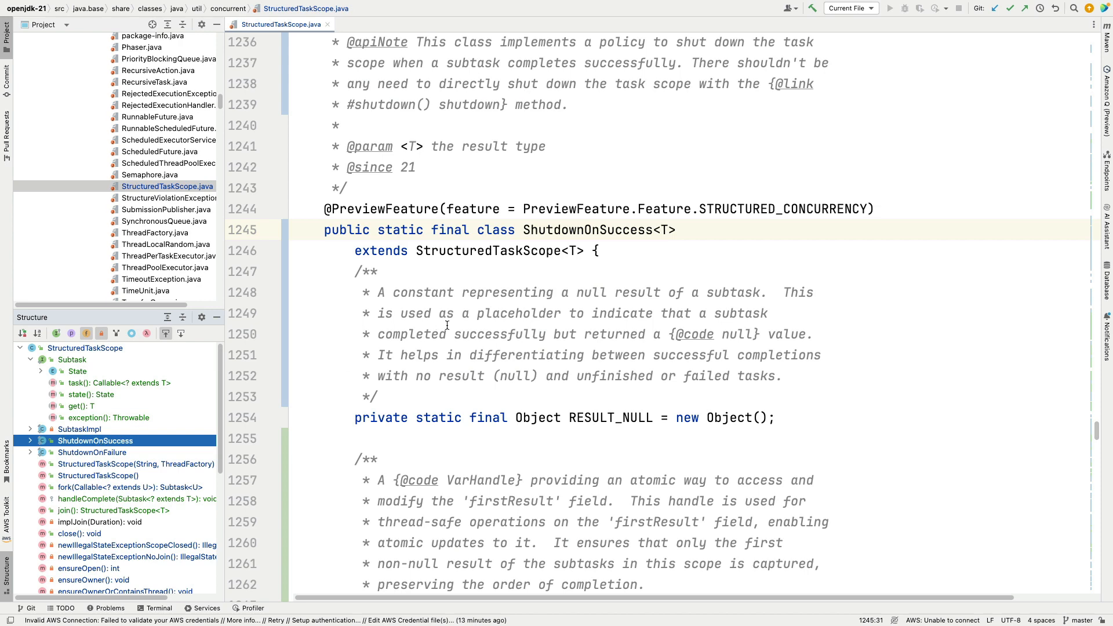
Step: Highlight the StructuredTaskScope superclass name and move down to the ShutdownOnSuccess fields
scroll("down", 3)
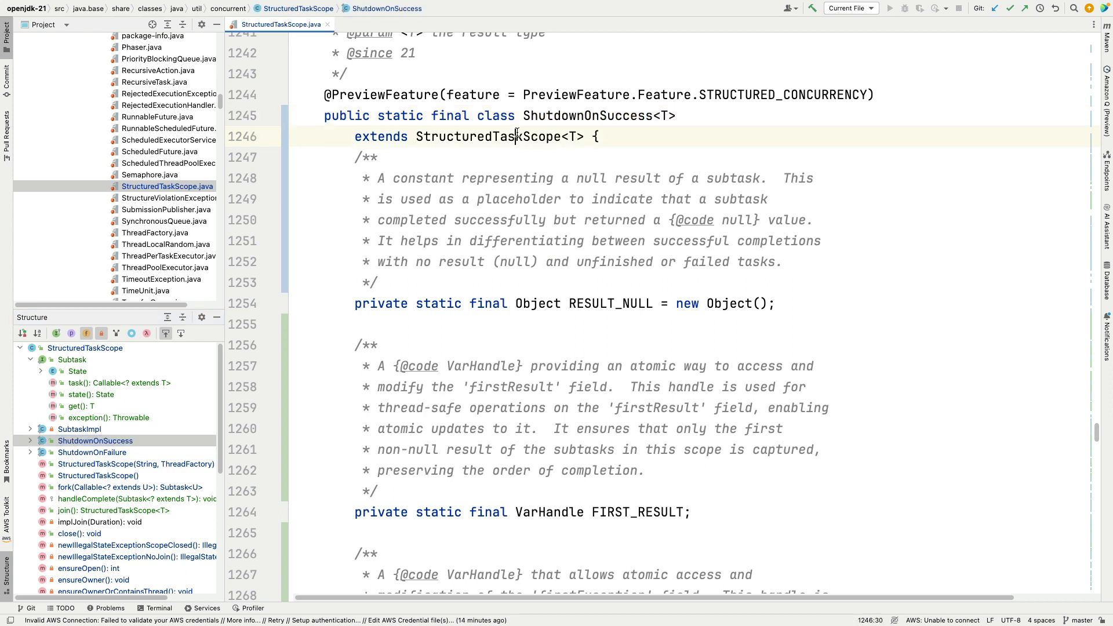
double_click(487, 136)
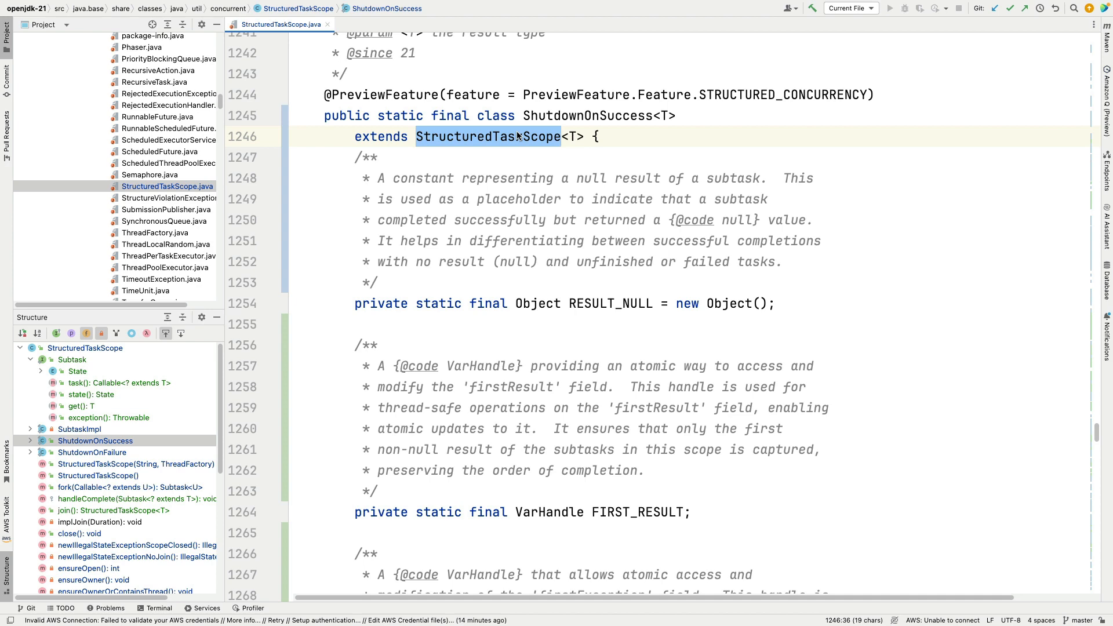
scroll("down", 3)
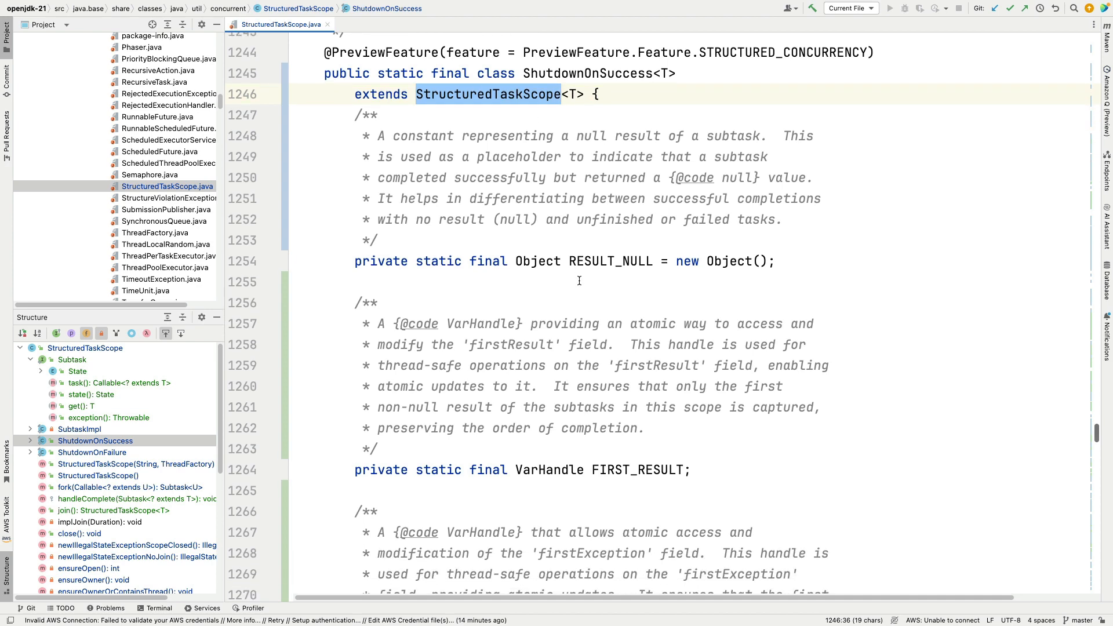
scroll("down", 3)
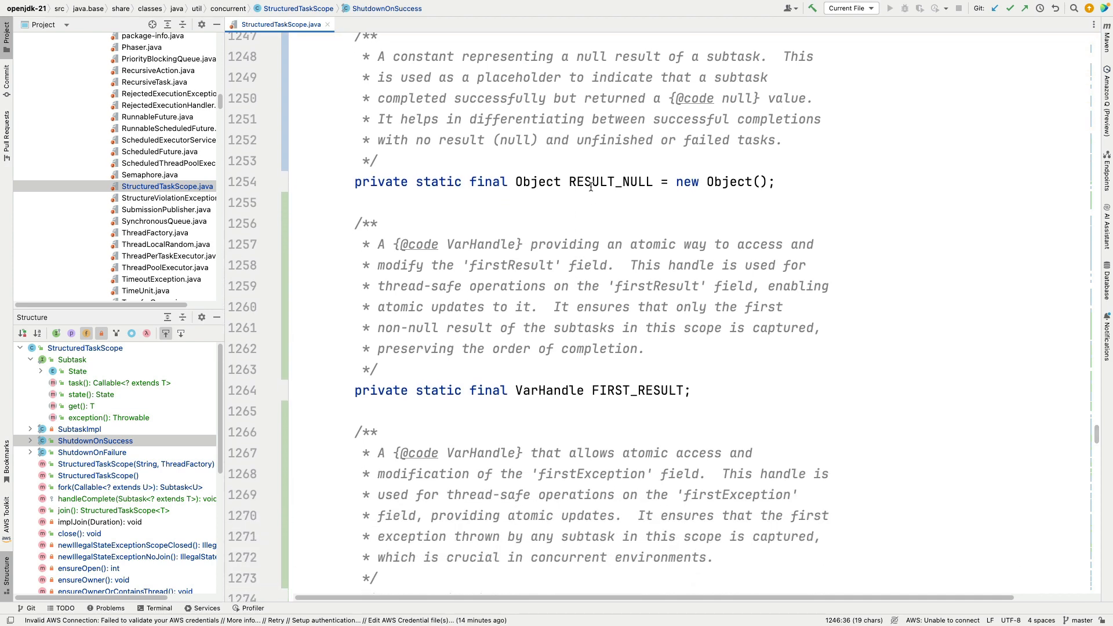
Step: Highlight the RESULT_NULL constant and bring the FIRST_RESULT and FIRST_EXCEPTION declarations into view
double_click(610, 182)
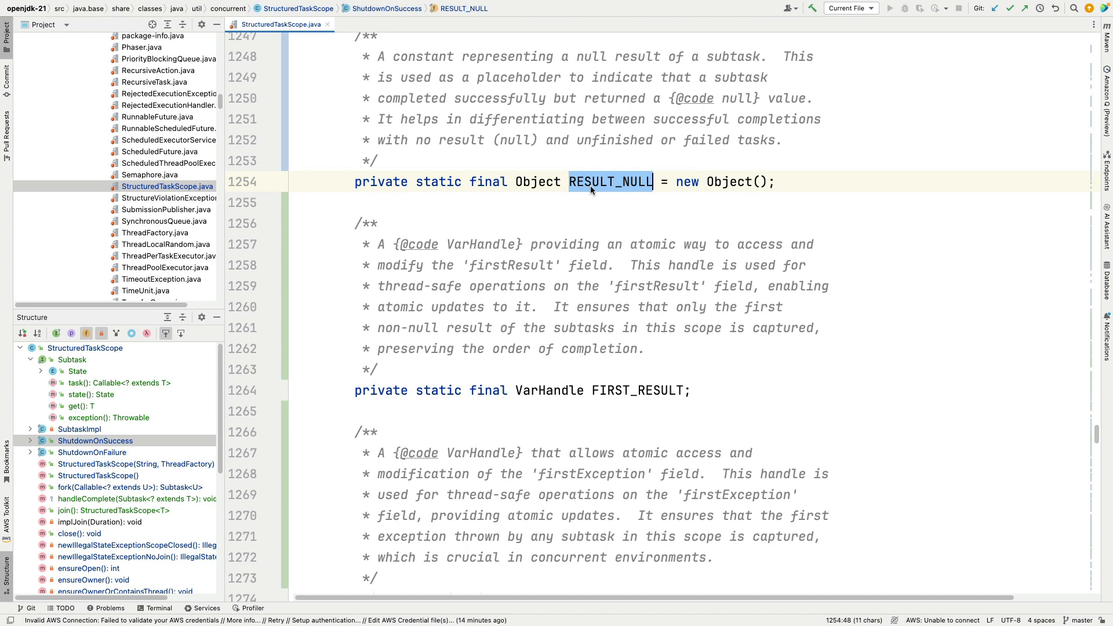
scroll("down", 3)
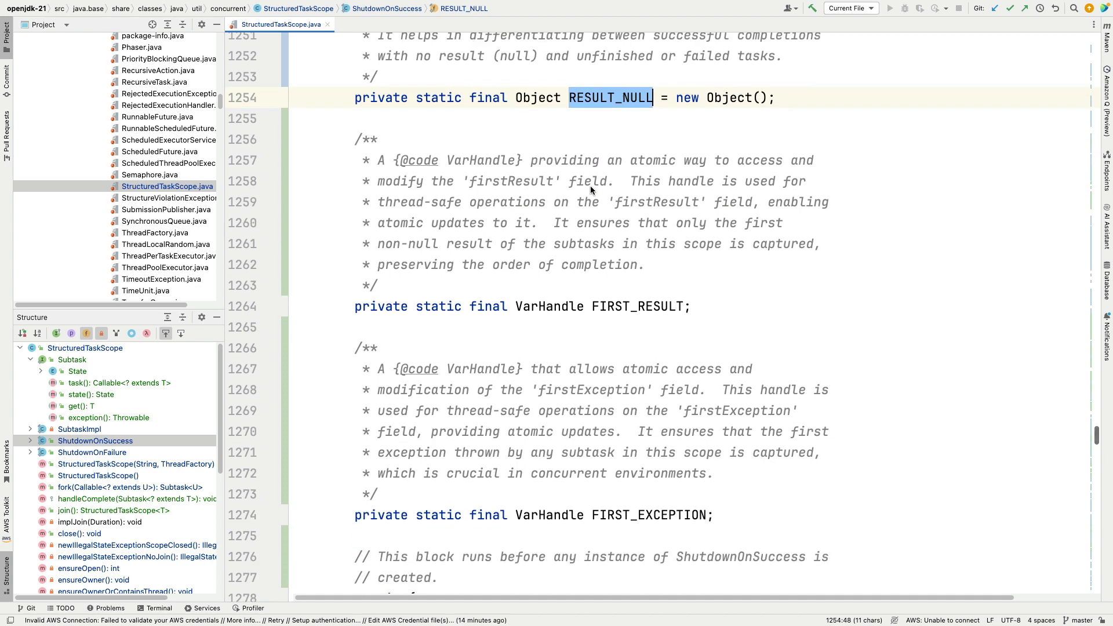
scroll("down", 3)
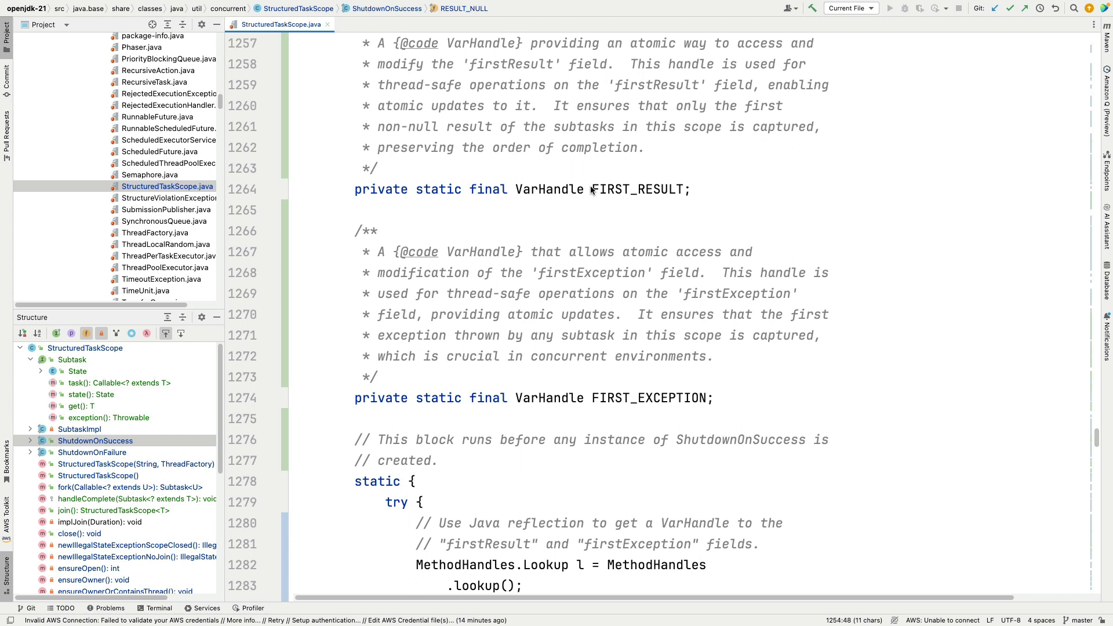
Step: Bring the static initializer into view and highlight its static keyword
scroll("down", 3)
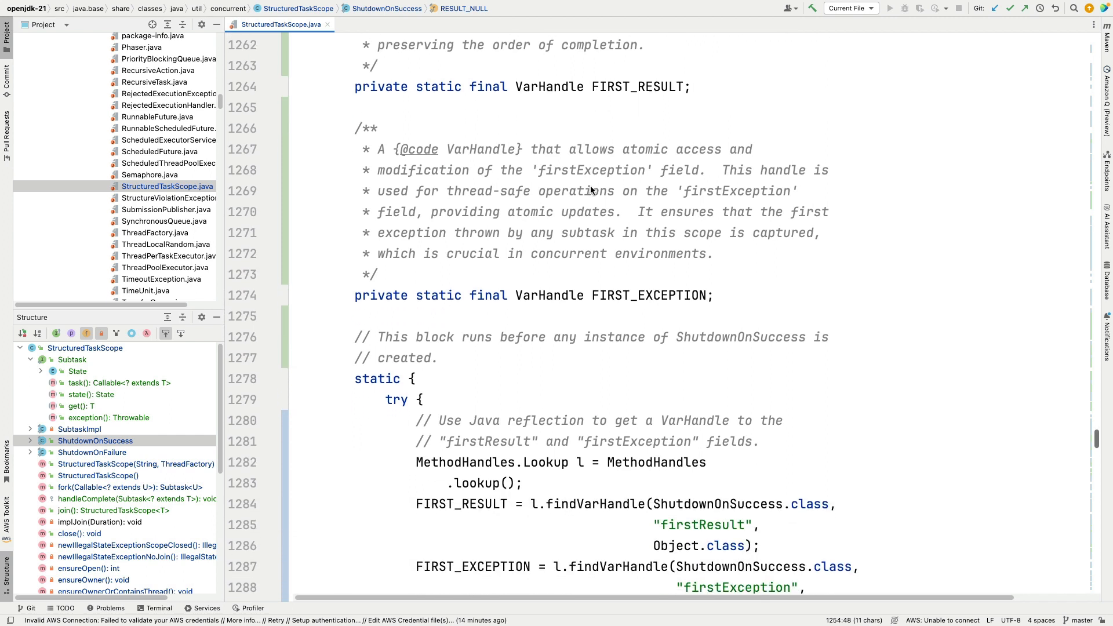
scroll("down", 3)
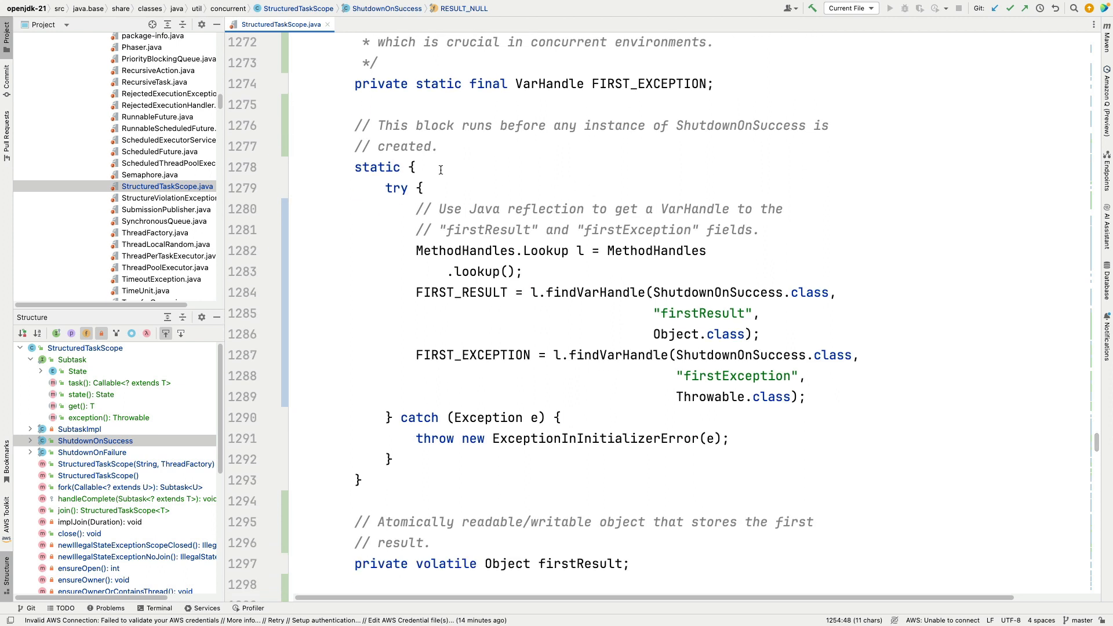
double_click(377, 167)
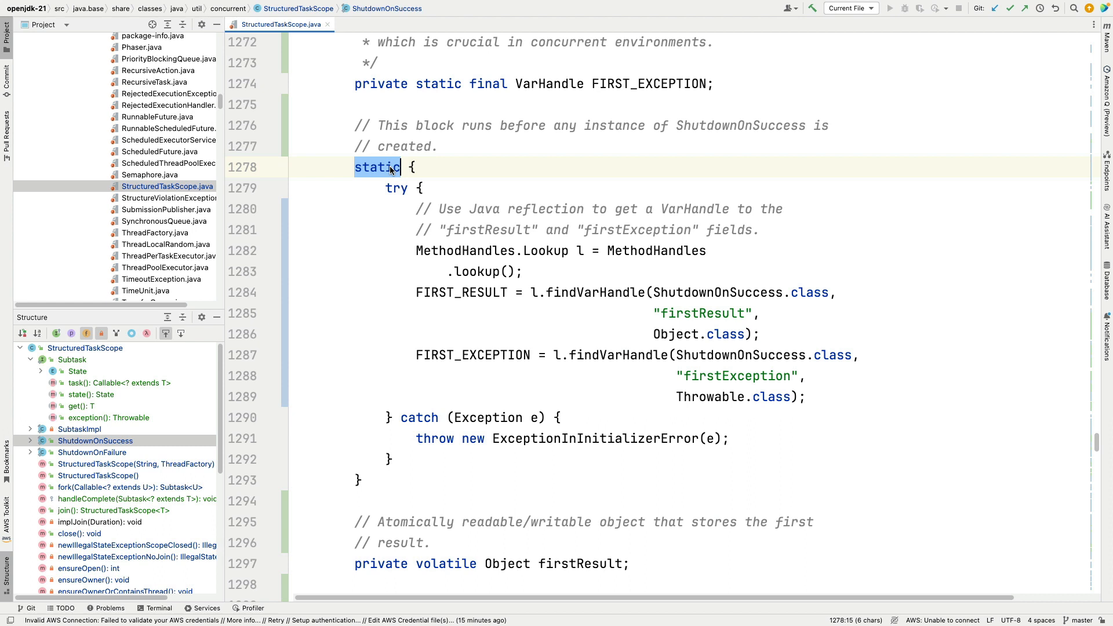
Step: Highlight volatile on firstResult and the firstException field name with its volatile modifier
scroll("down", 3)
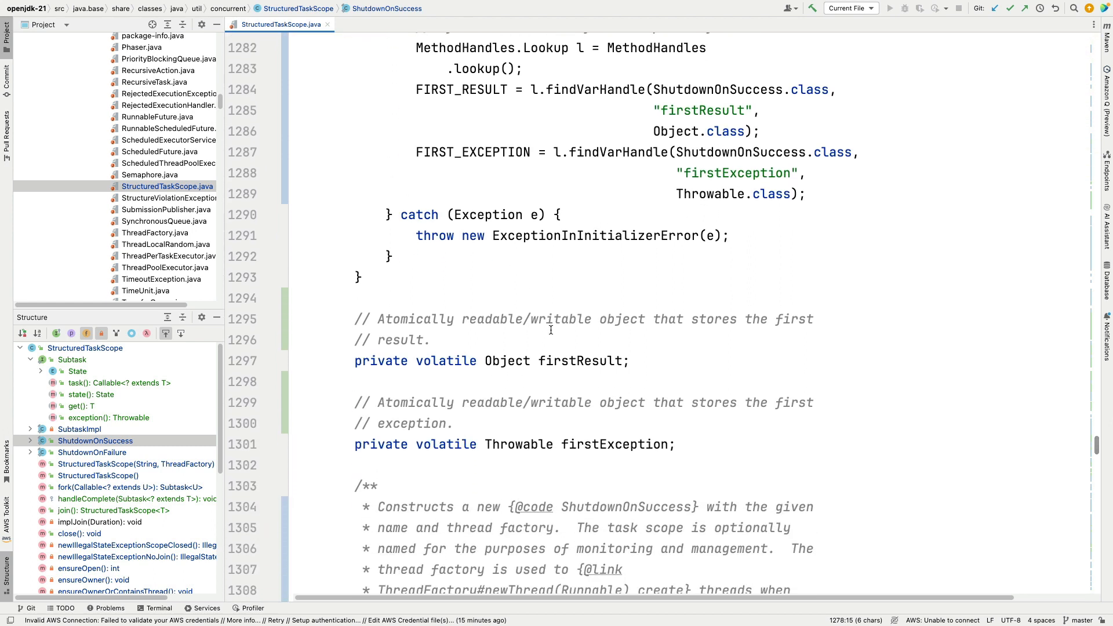
double_click(578, 360)
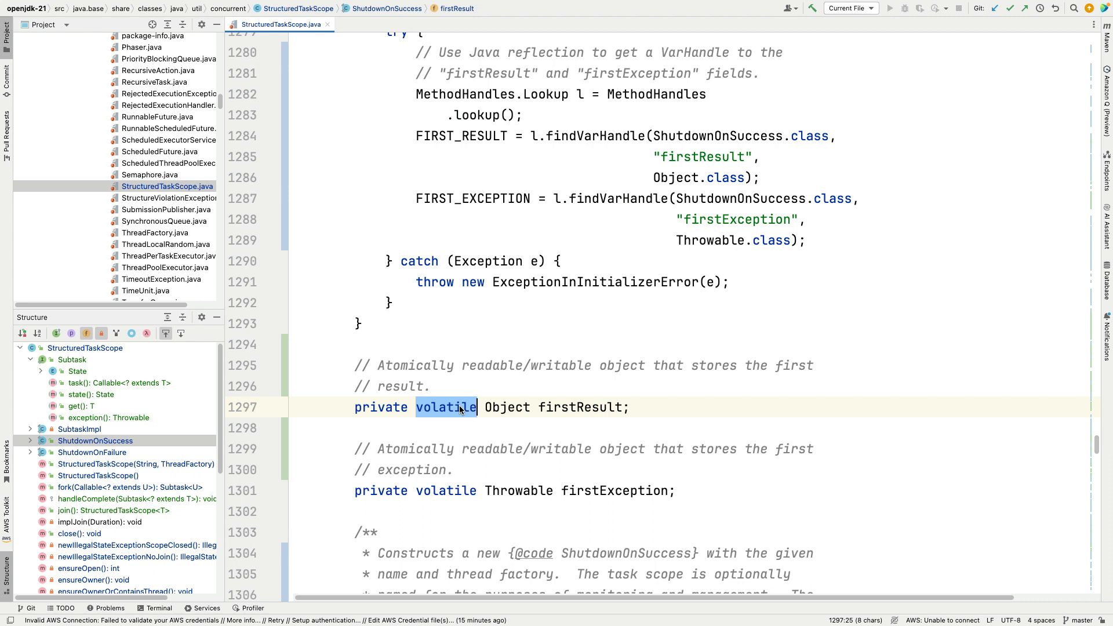
mouse_move(582, 491)
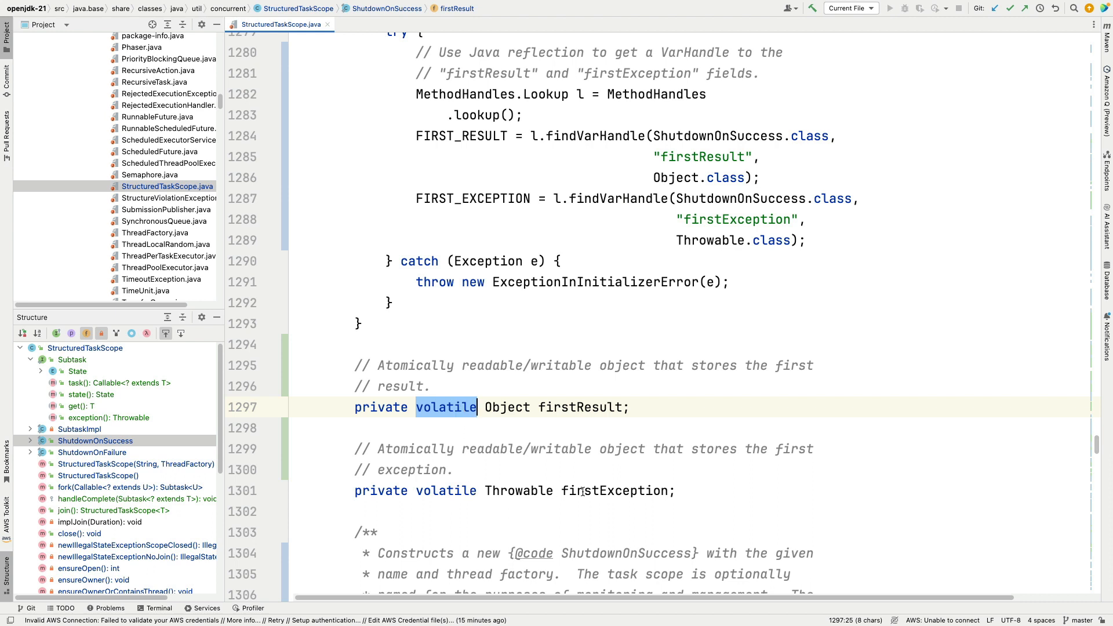
double_click(612, 492)
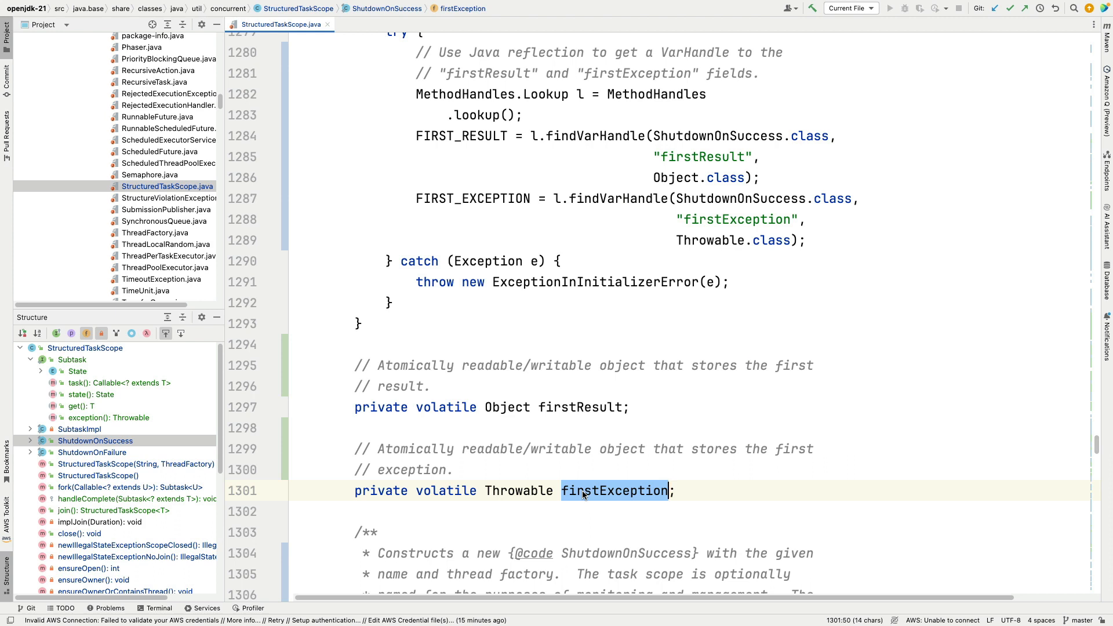
mouse_move(439, 492)
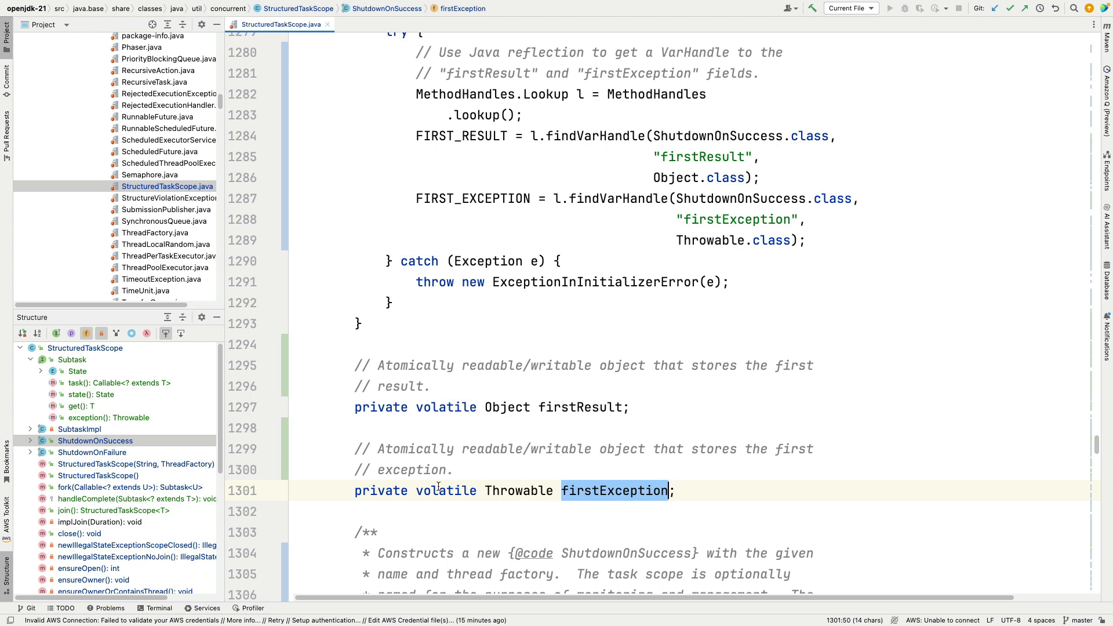
double_click(445, 492)
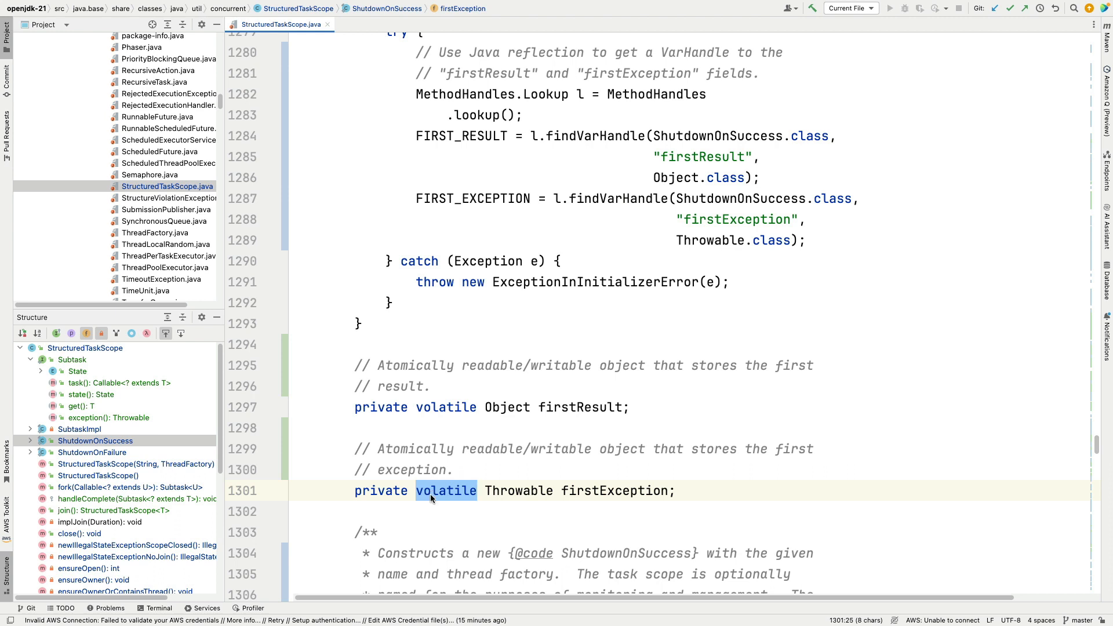
Step: Move down to the two ShutdownOnSuccess constructors
scroll("down", 3)
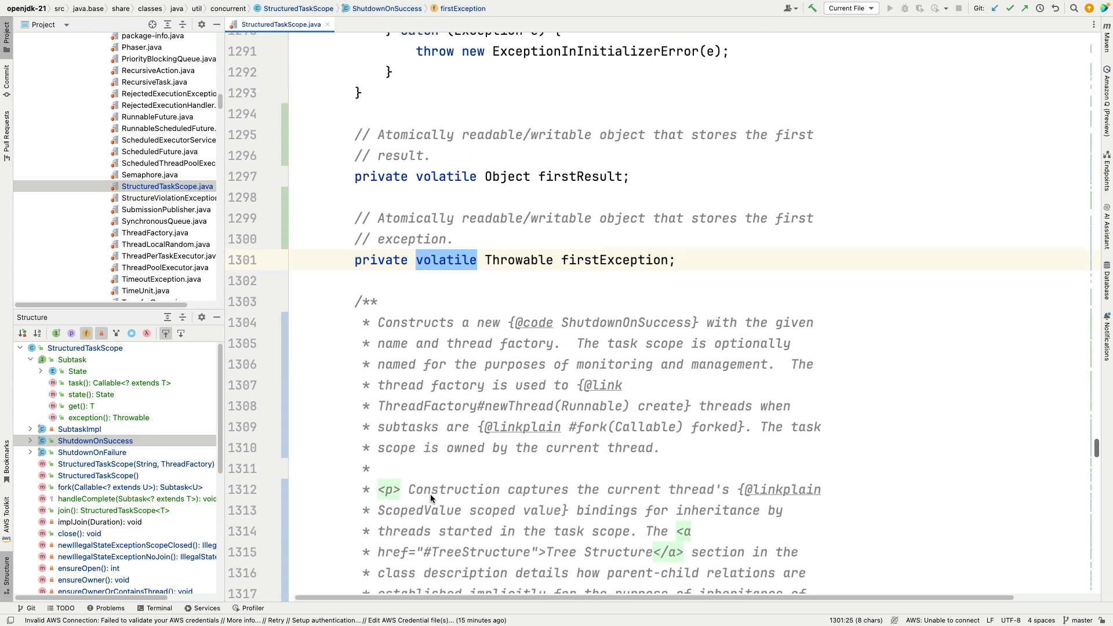
scroll("down", 3)
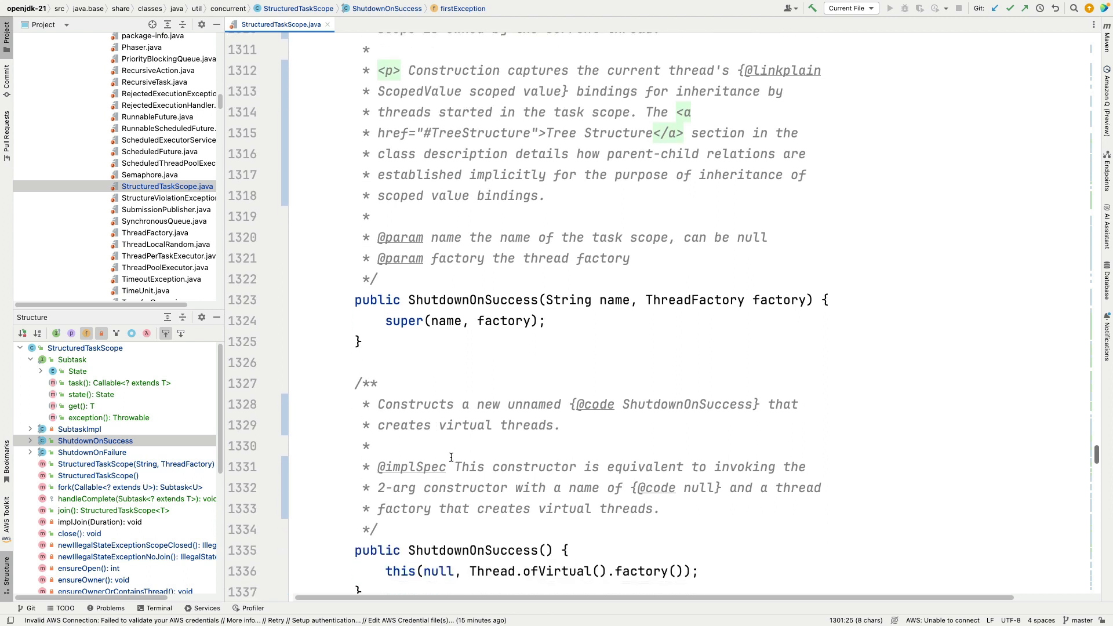
Step: Move past the no-arg constructor to handleComplete's javadoc and early firstResult return
scroll("down", 3)
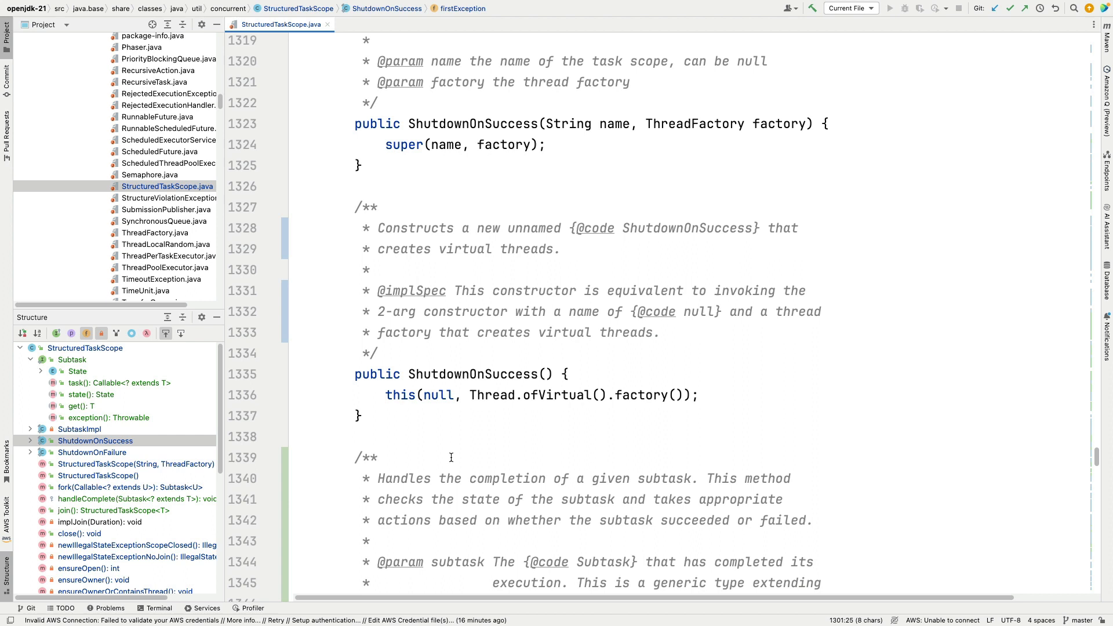
scroll("down", 3)
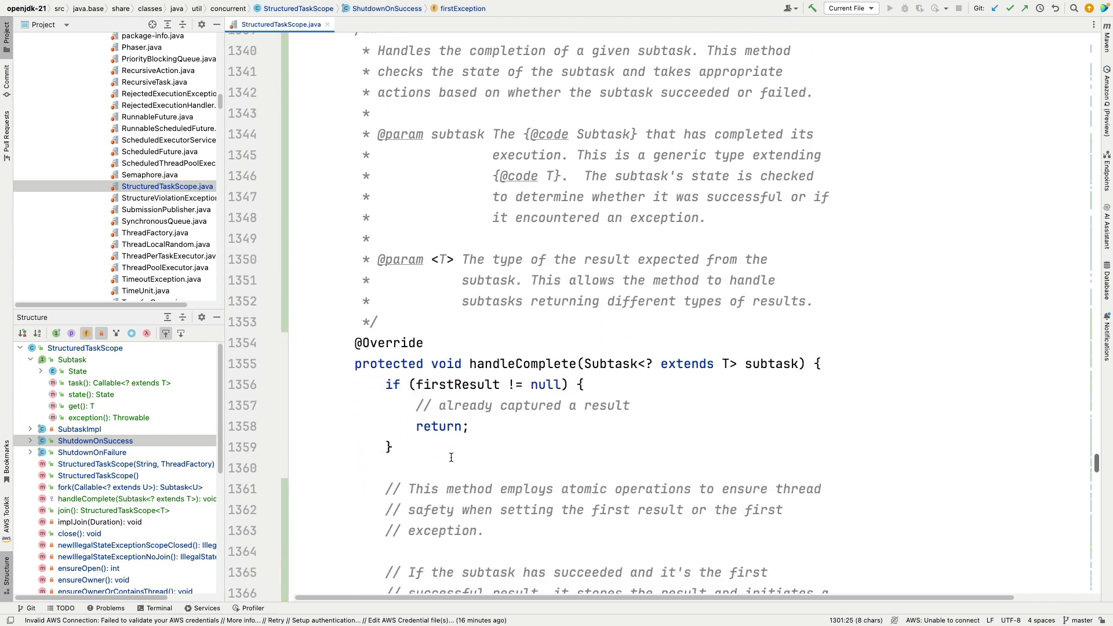
Step: Reveal handleComplete's SUCCESS branch and the else-if branch capturing FIRST_EXCEPTION
scroll("down", 3)
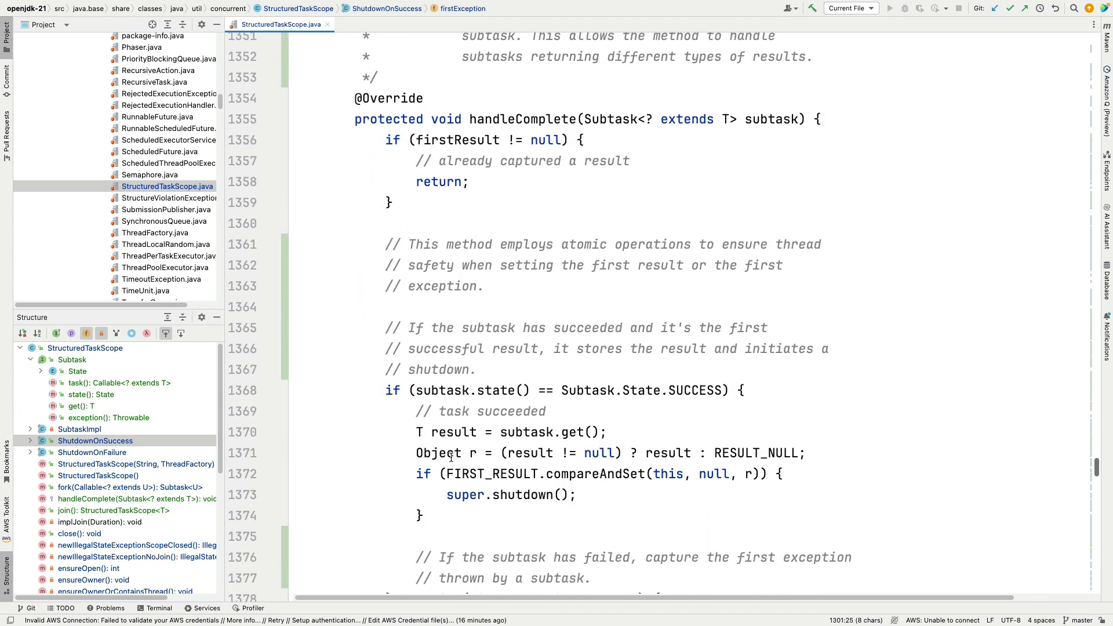
scroll("down", 3)
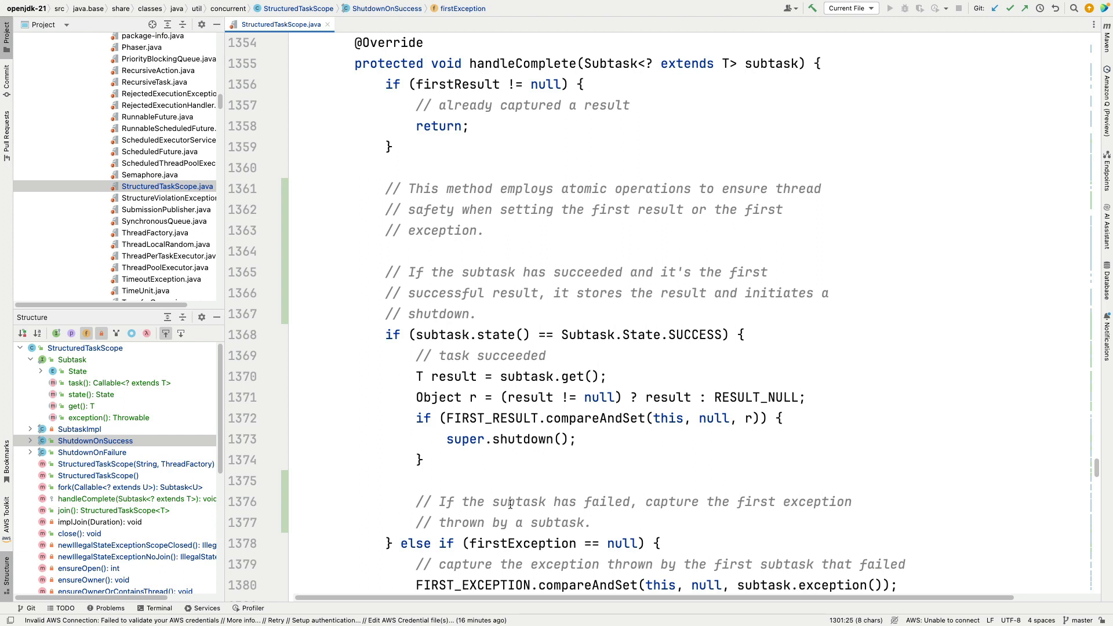
scroll("down", 3)
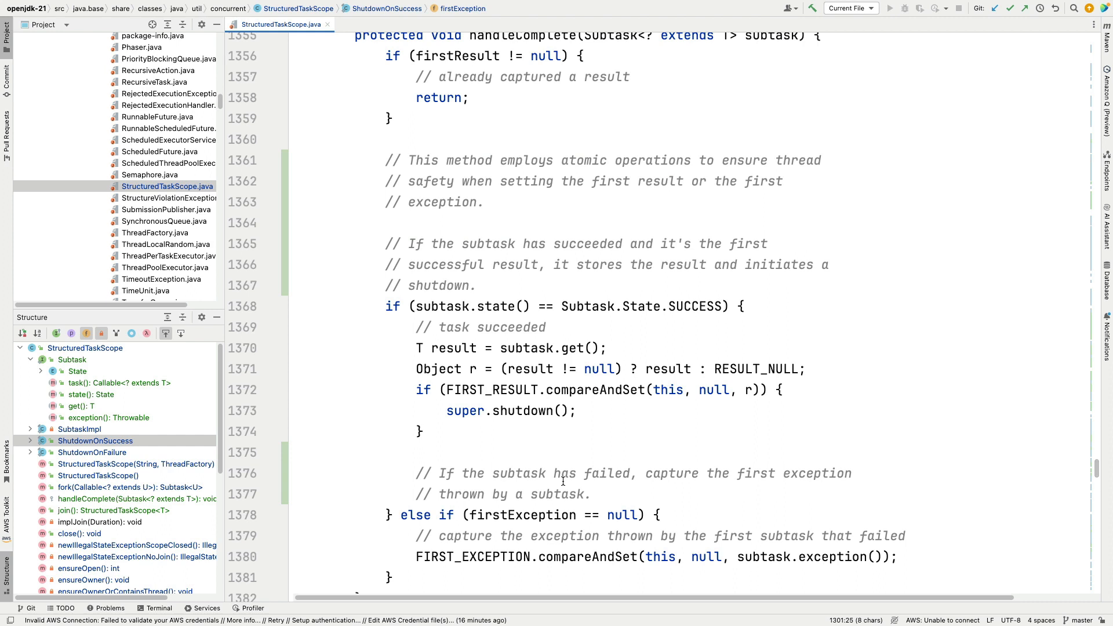
scroll("down", 3)
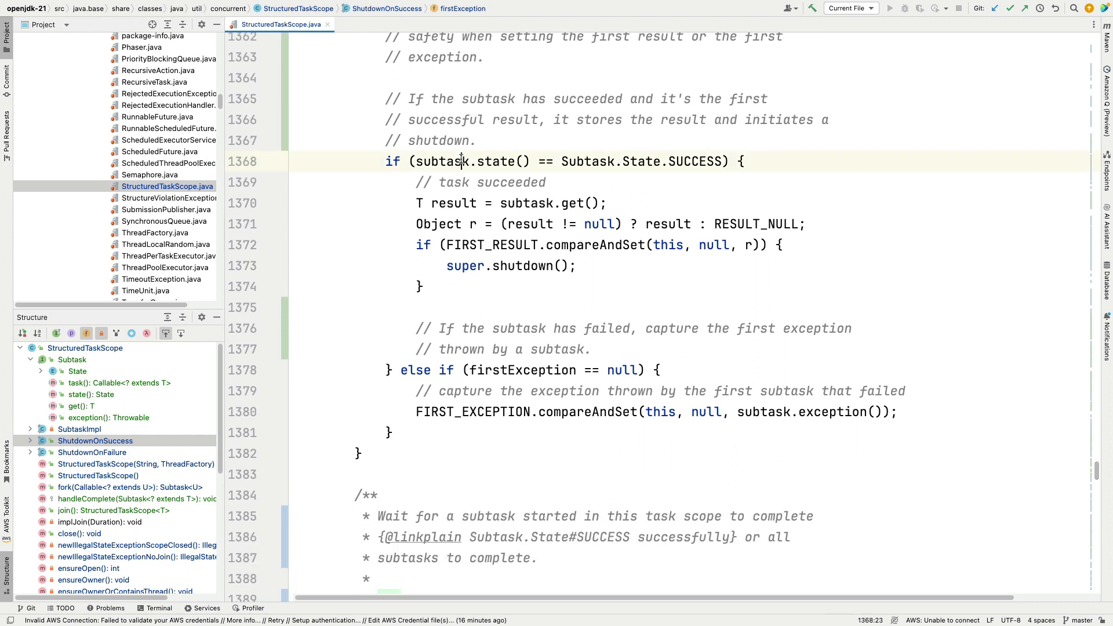
double_click(438, 161)
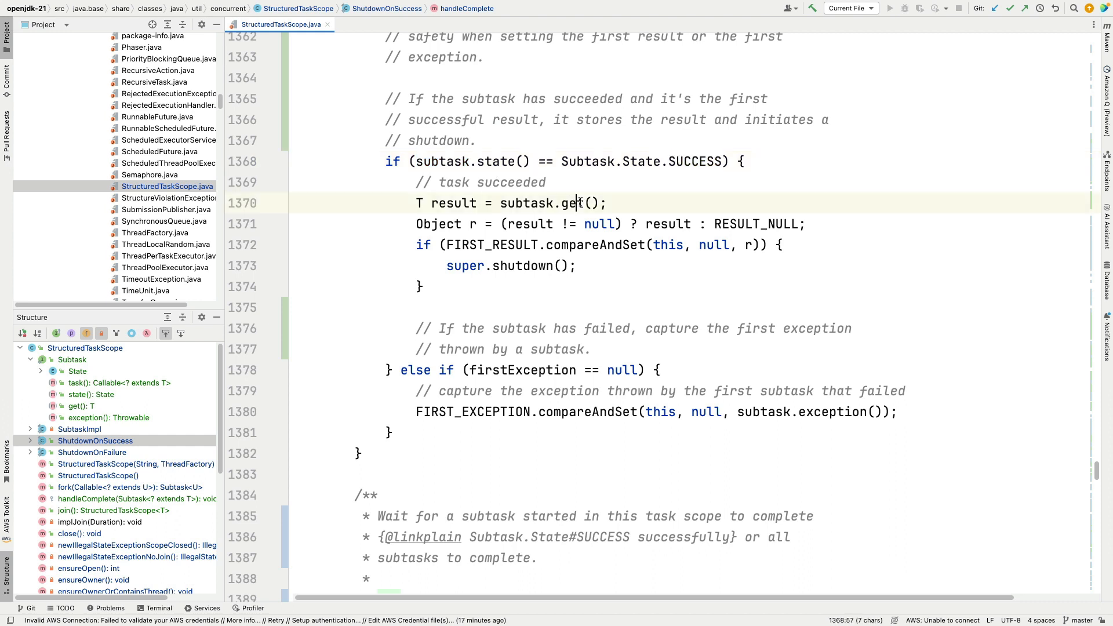
double_click(453, 202)
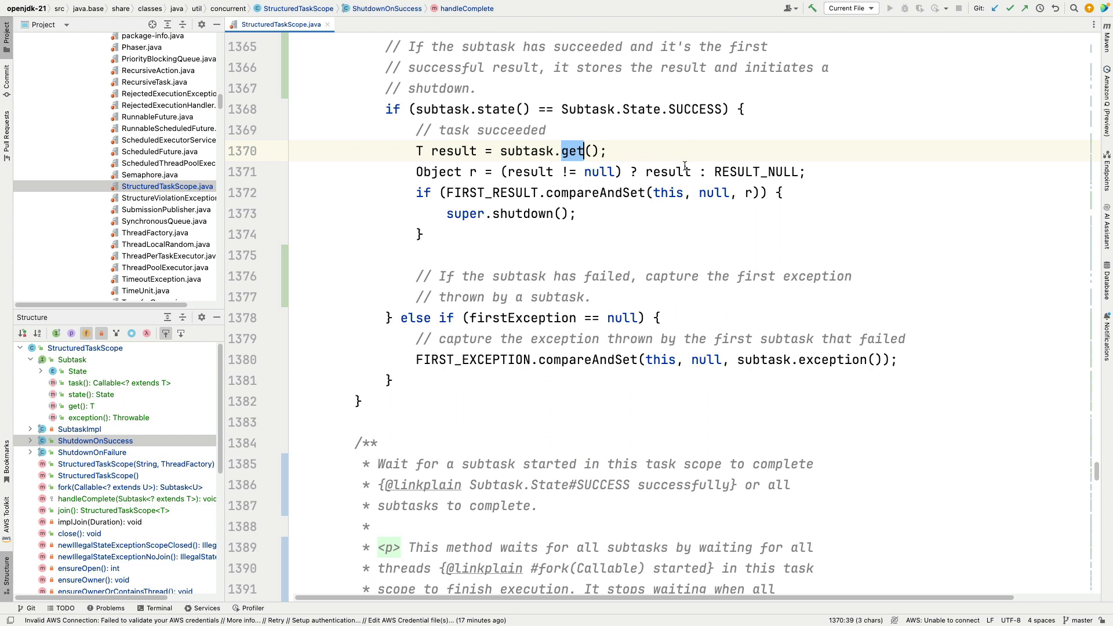
mouse_move(658, 172)
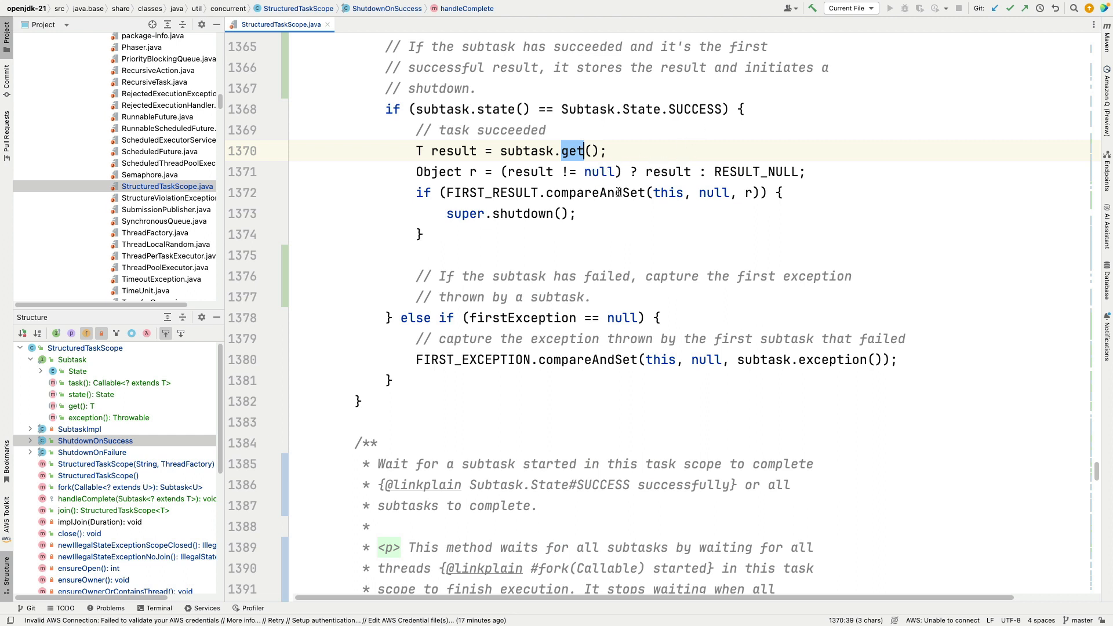
double_click(596, 192)
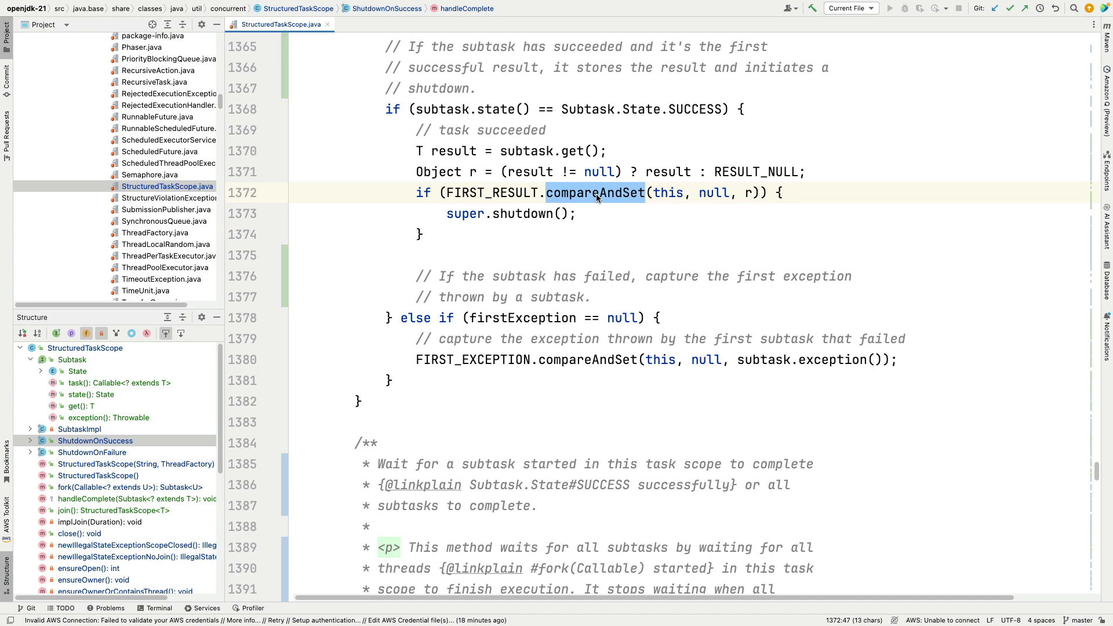
double_click(522, 213)
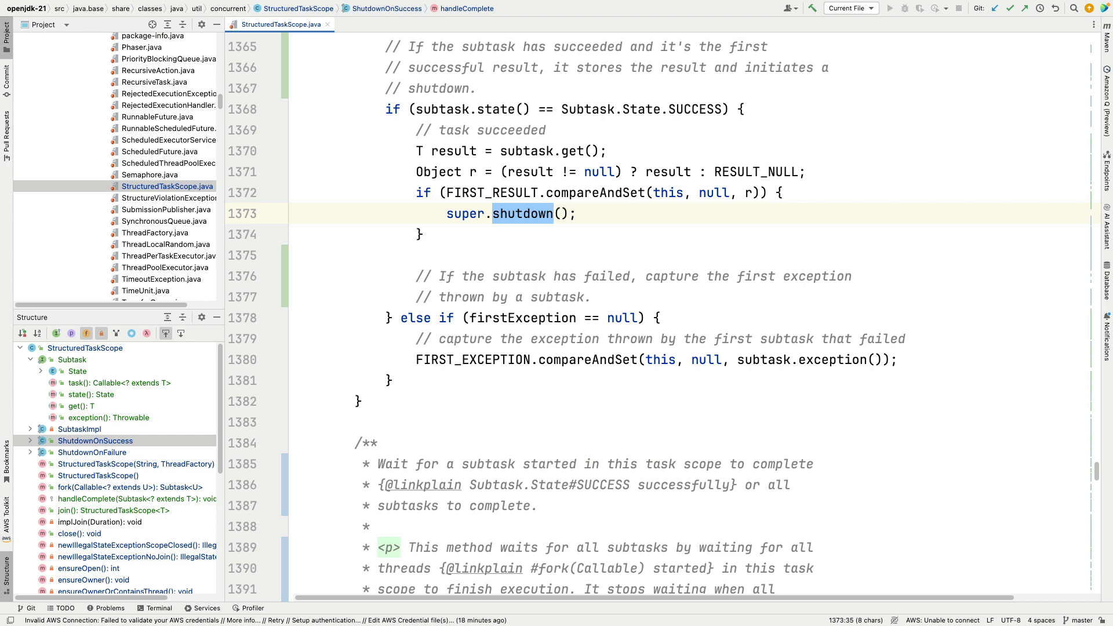
Step: Skim ahead through joinUntil and result() javadoc, then return to the join() override
scroll("down", 3)
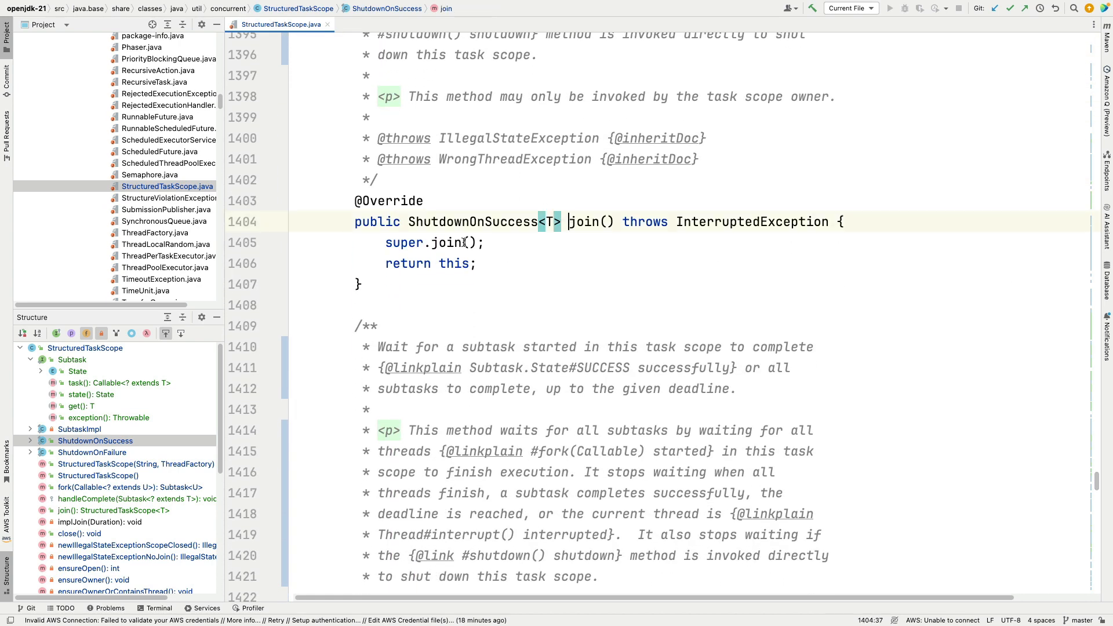
scroll("down", 3)
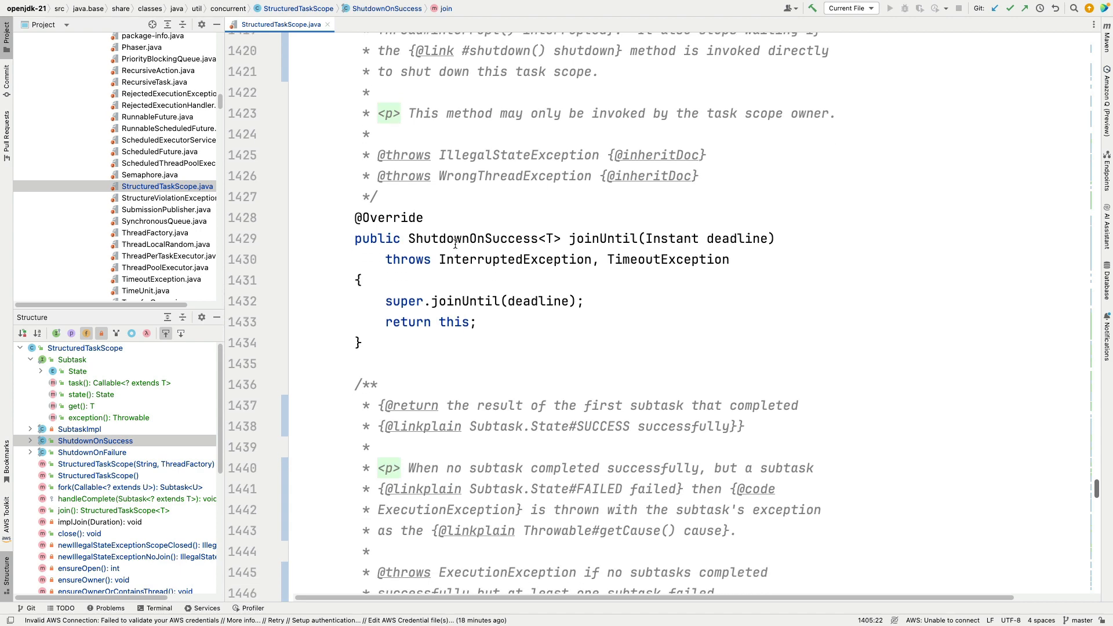
scroll("down", 3)
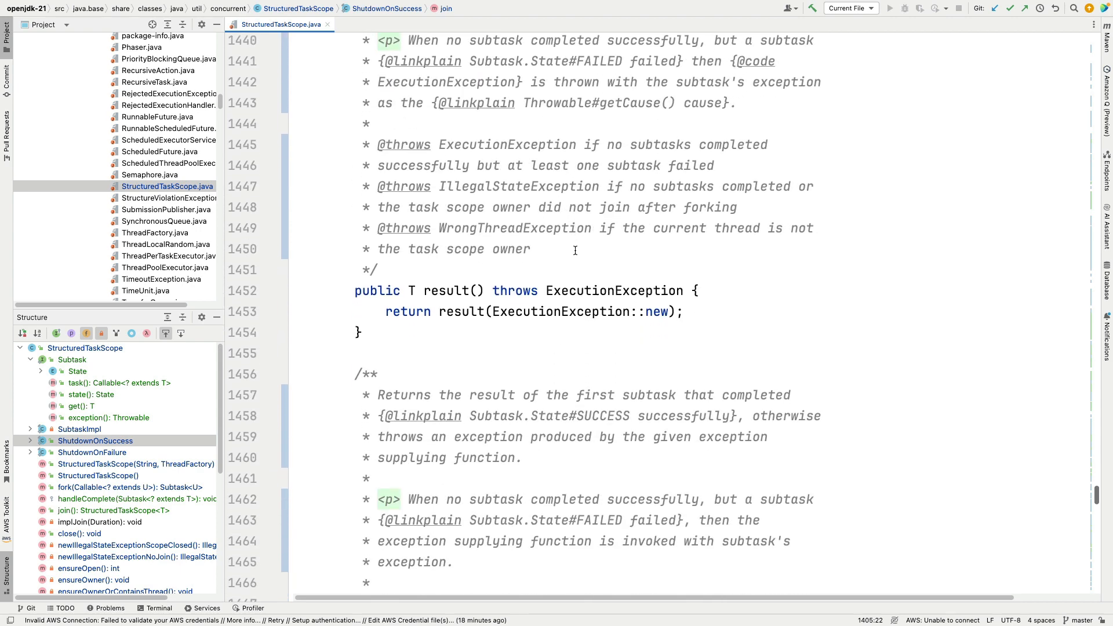
scroll("down", 3)
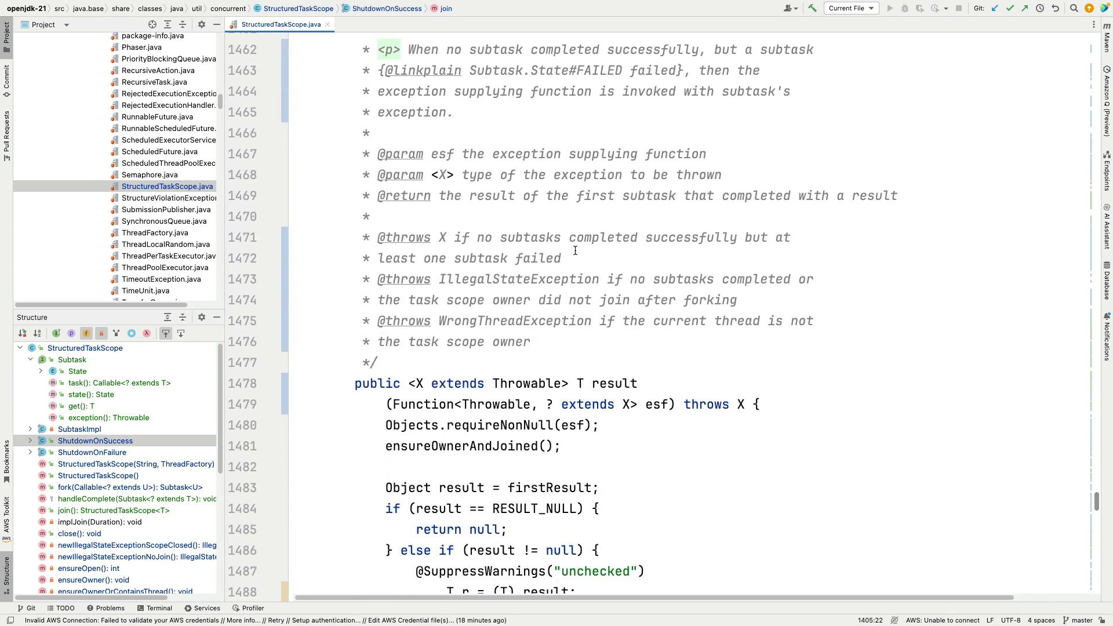
scroll("down", 3)
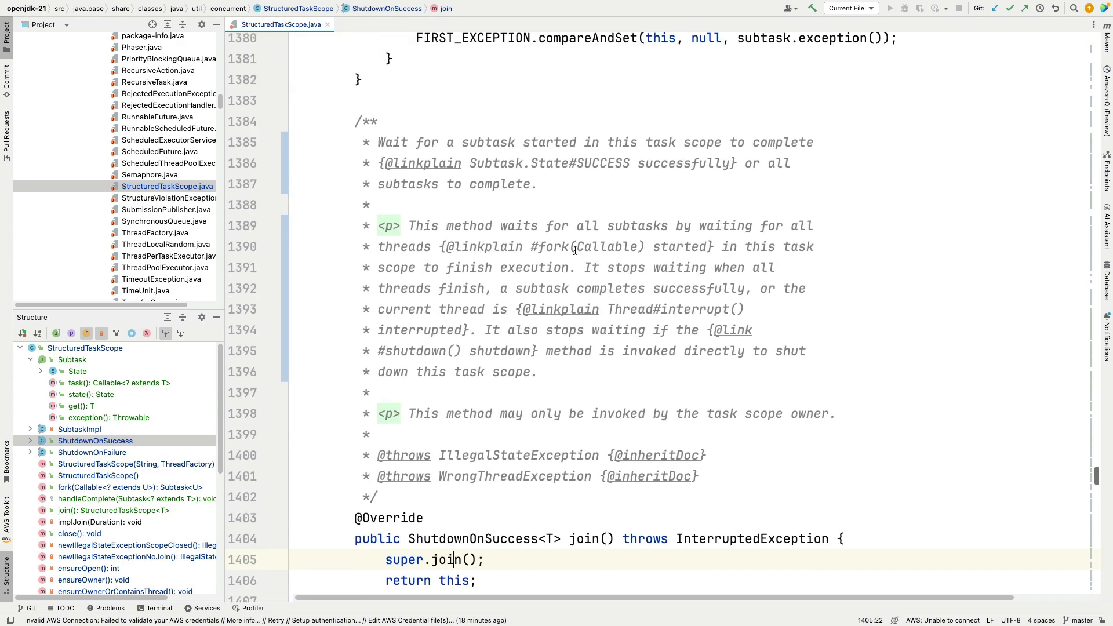
scroll("up", 3)
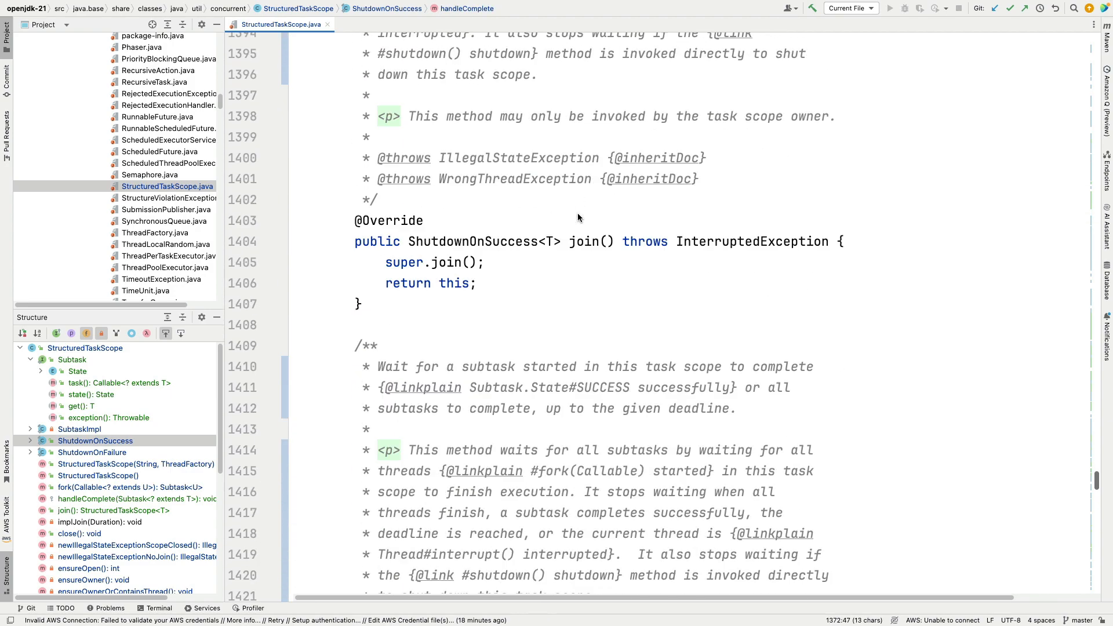
Step: Read result(Function esf), highlighting the non-null check and cast return, ending at ShutdownOnFailure's declaration
scroll("down", 3)
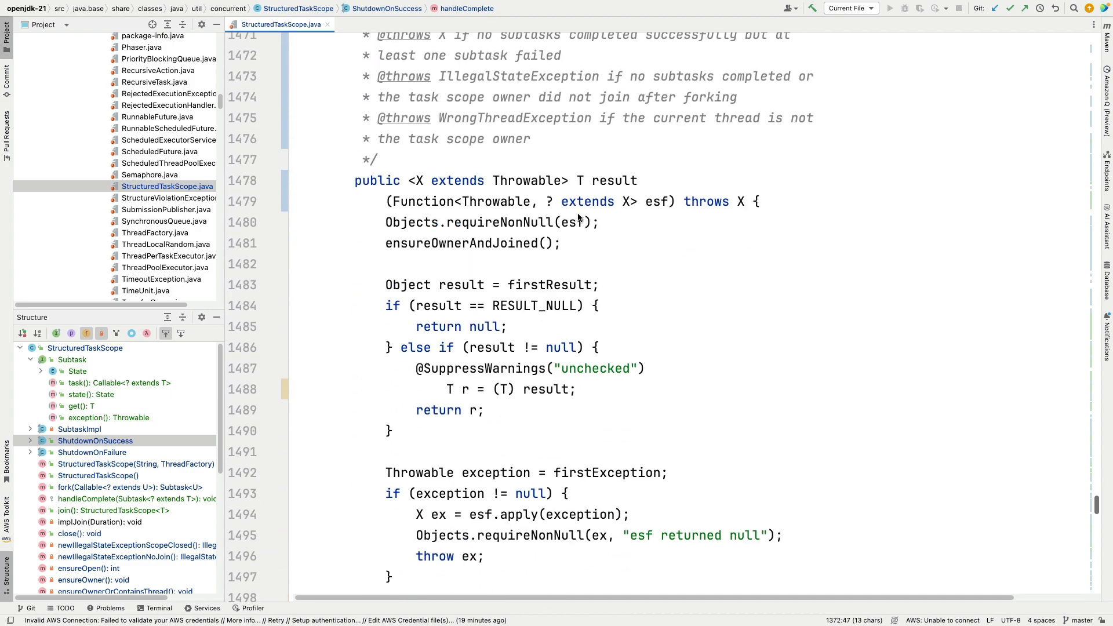
scroll("down", 3)
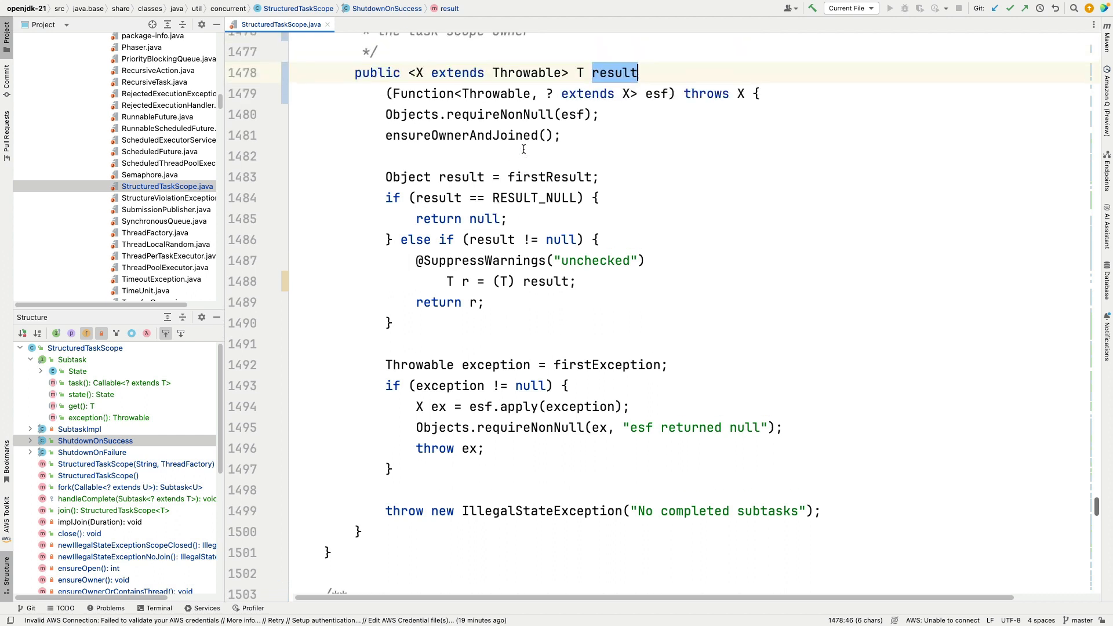
scroll("down", 3)
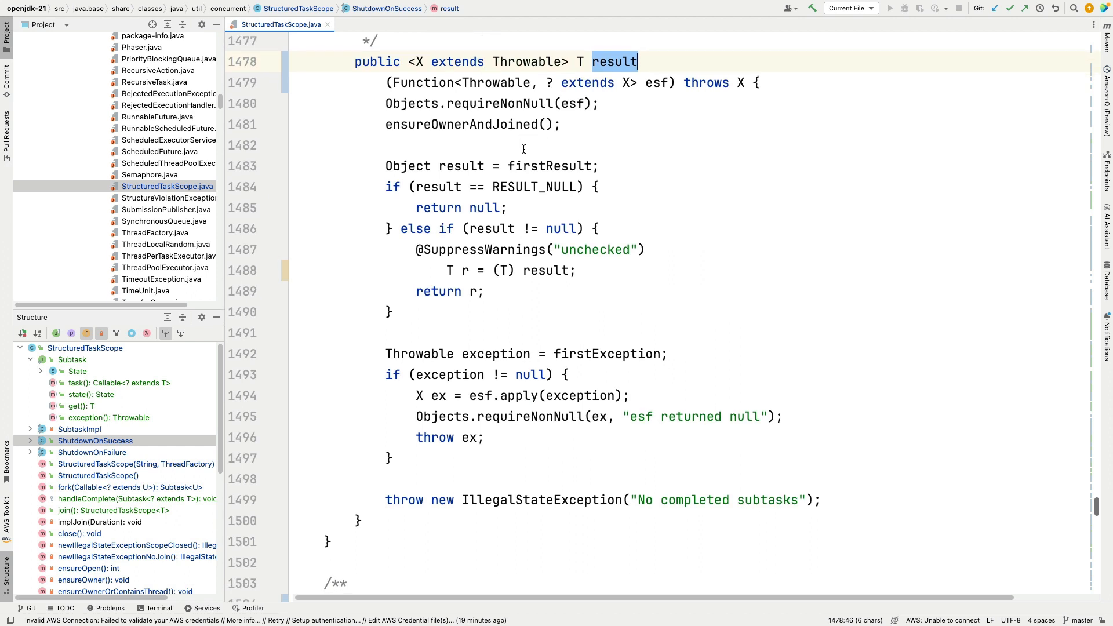
double_click(550, 167)
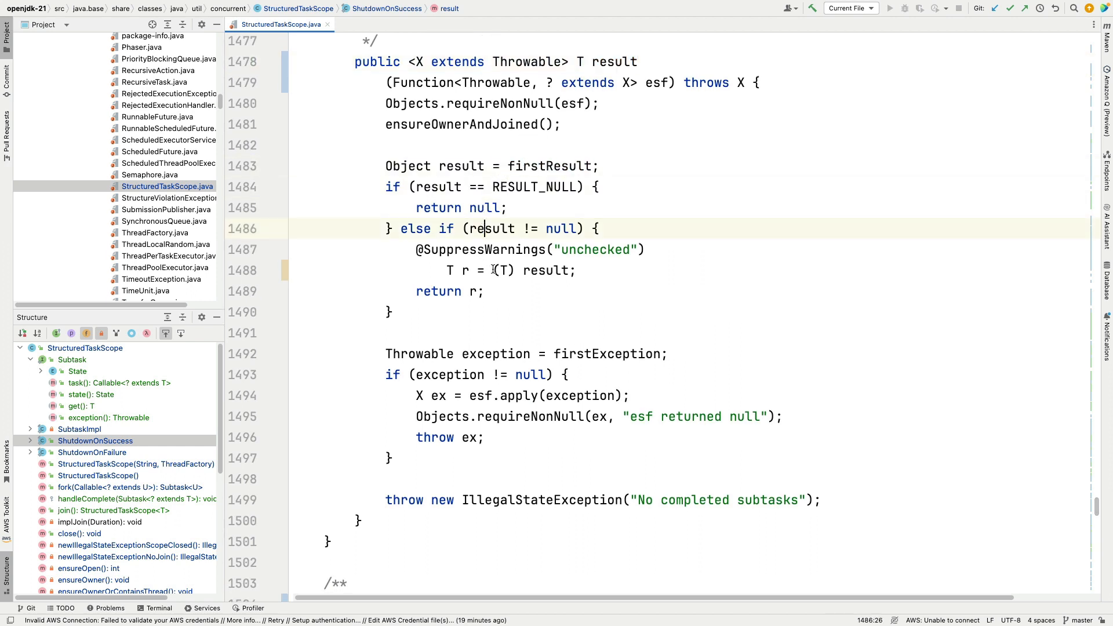
double_click(503, 271)
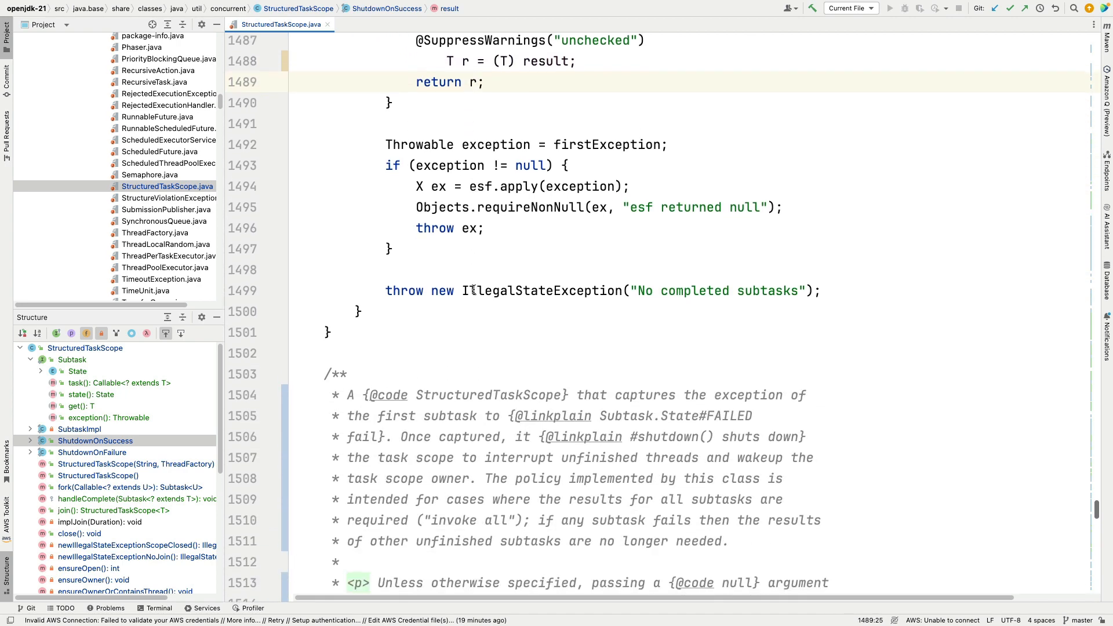
scroll("down", 3)
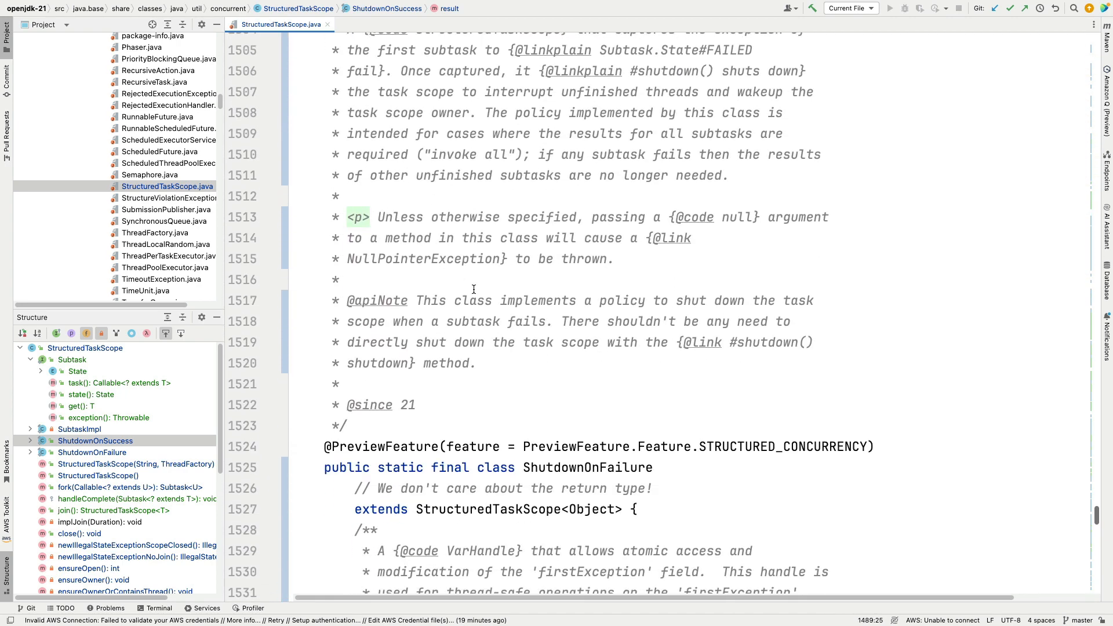